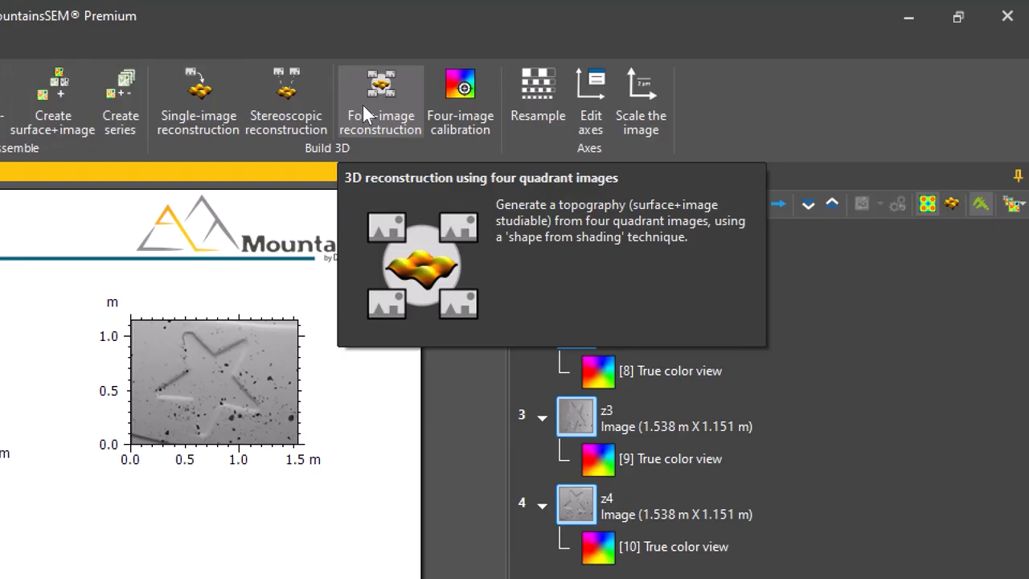
Start the Four-image reconstruction operator on the four quadrant SEM images
{"action": "left_click", "coordinate": [380, 97]}
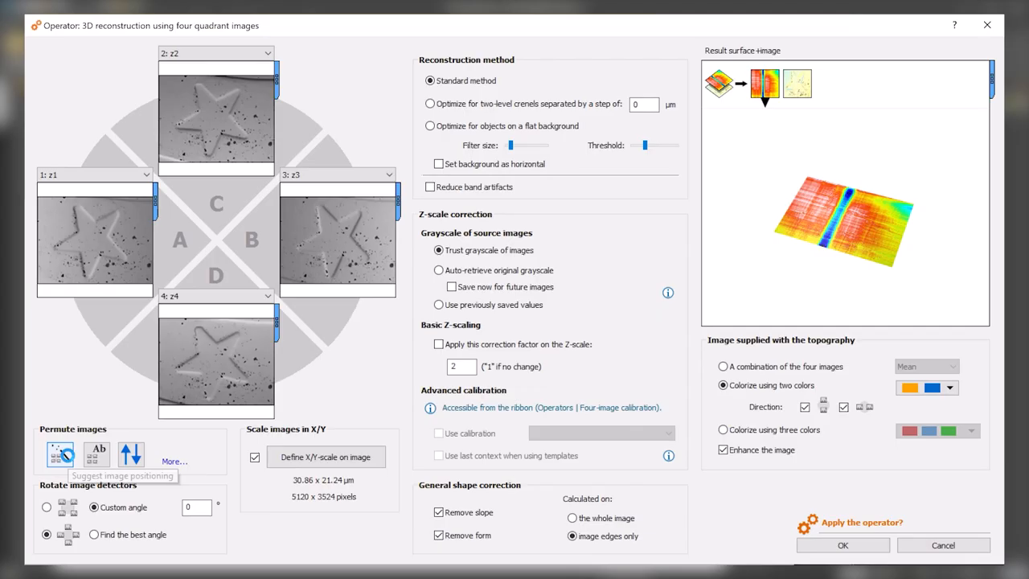
Use Suggest image positioning so the star reconstructs raised, preview the image layer, and apply
{"action": "left_click", "coordinate": [57, 453]}
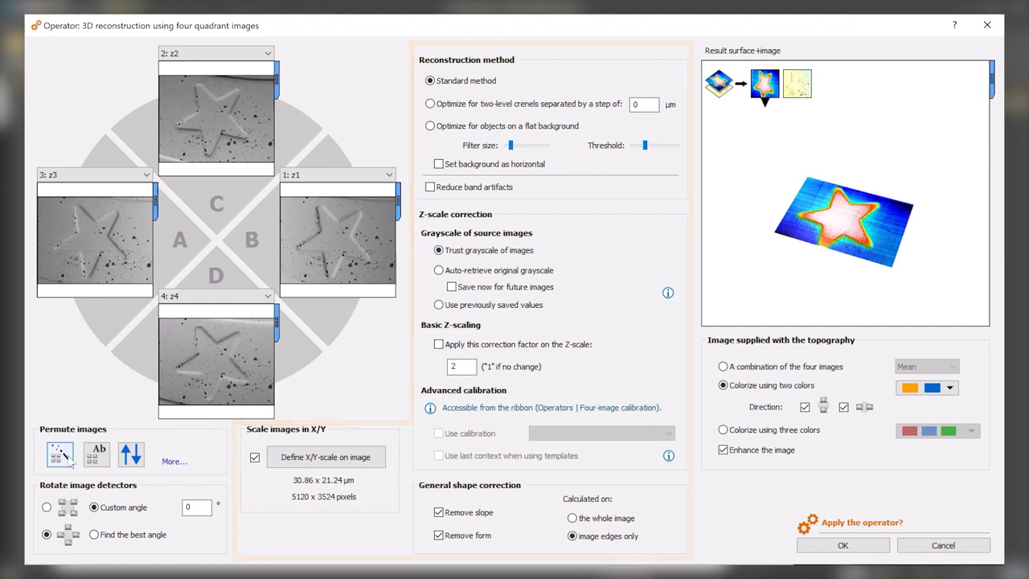
{"action": "left_click", "coordinate": [796, 83]}
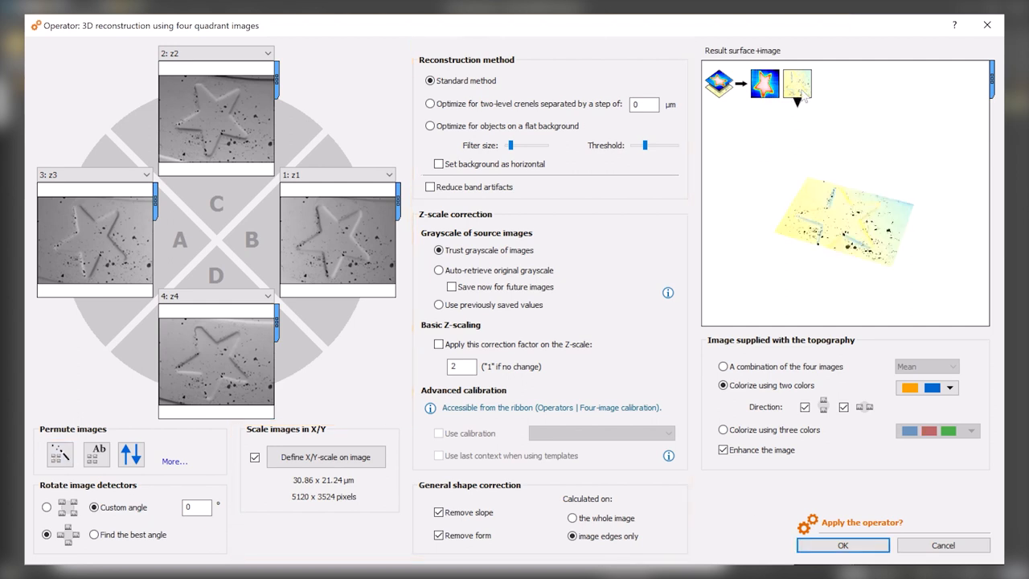
{"action": "left_click", "coordinate": [949, 387]}
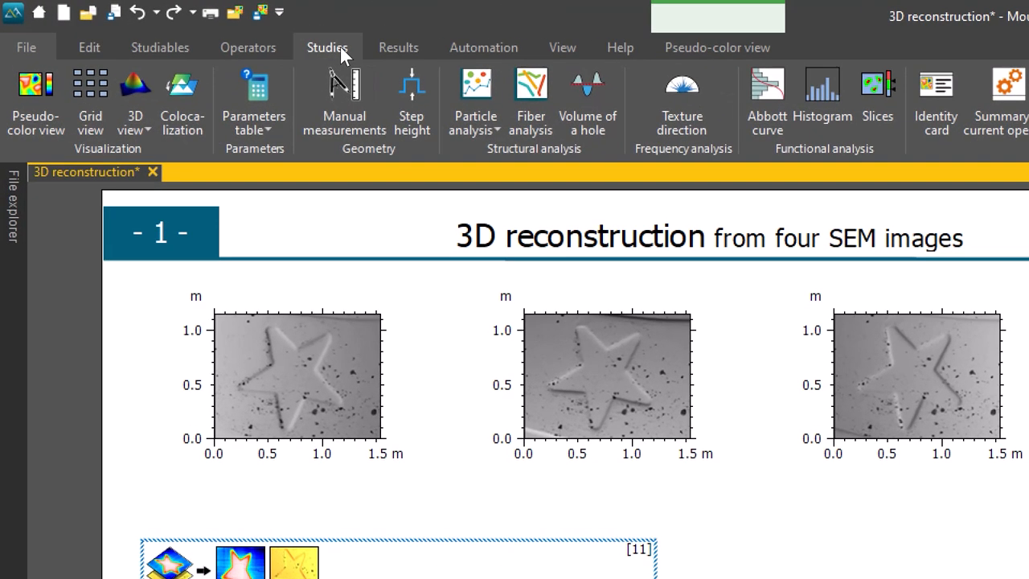
{"action": "mouse_move", "coordinate": [135, 99]}
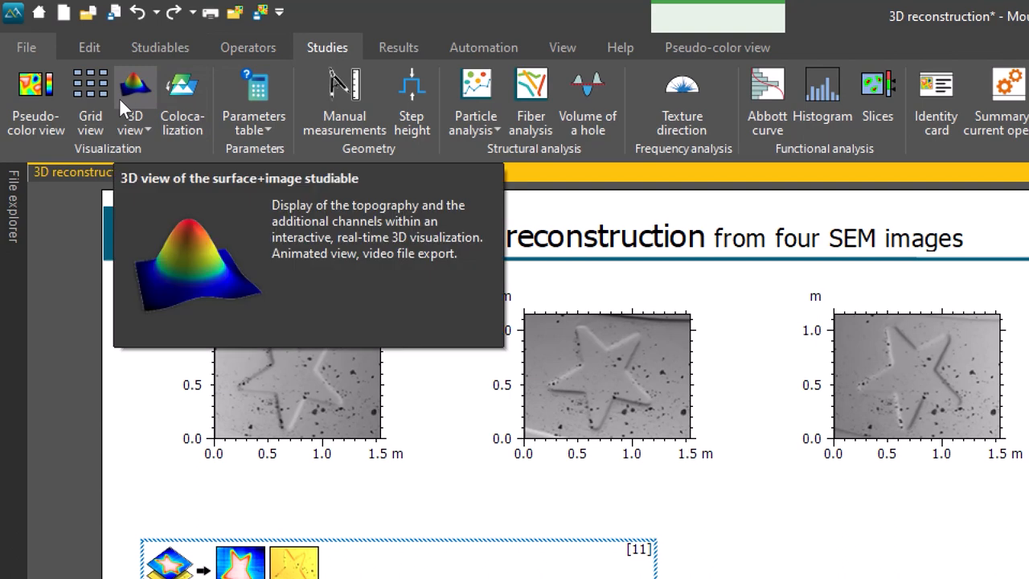
Add a 3D view study of the reconstructed star surface to the report
{"action": "left_click", "coordinate": [135, 97]}
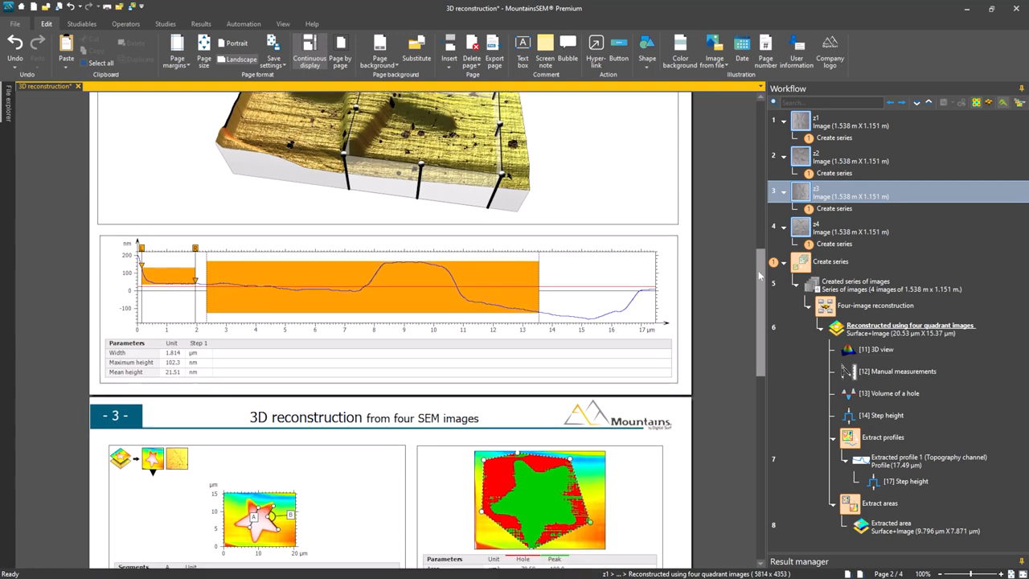
Open the star's 3D view full-size and rotate the surface to see another side
{"action": "scroll", "scroll_direction": "down", "scroll_amount": 3}
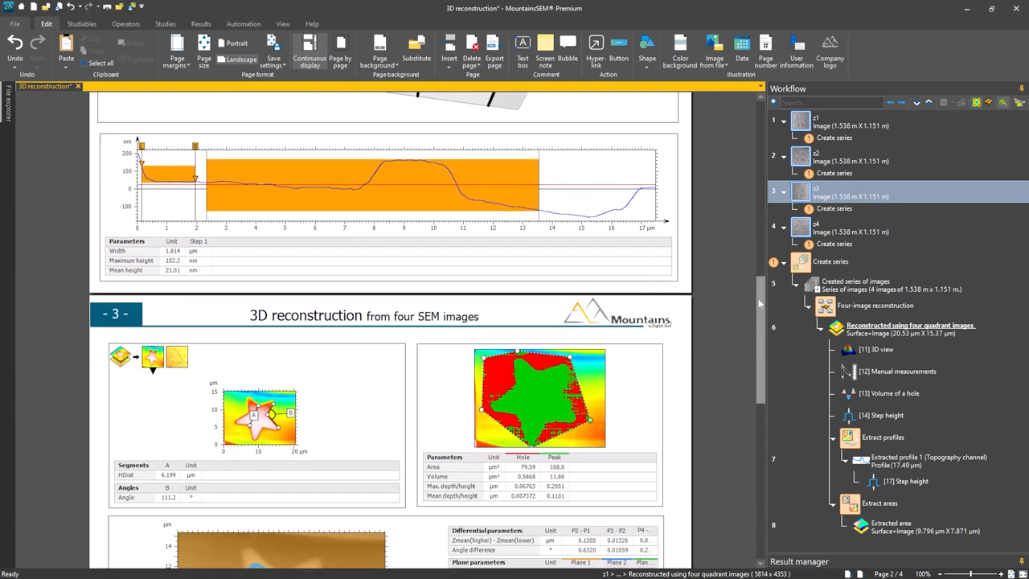
{"action": "scroll", "scroll_direction": "down", "scroll_amount": 3}
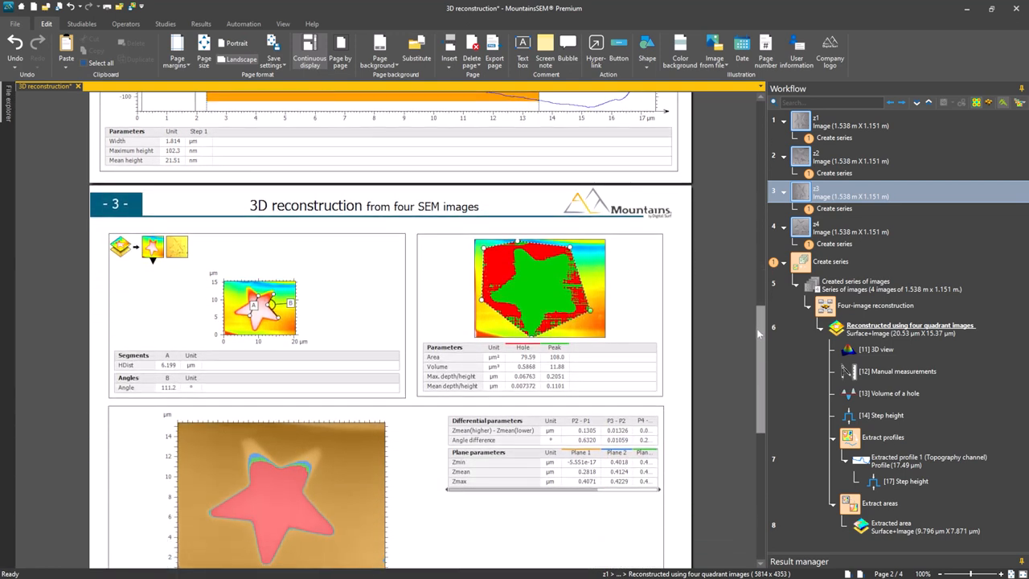
{"action": "scroll", "scroll_direction": "down", "scroll_amount": 3}
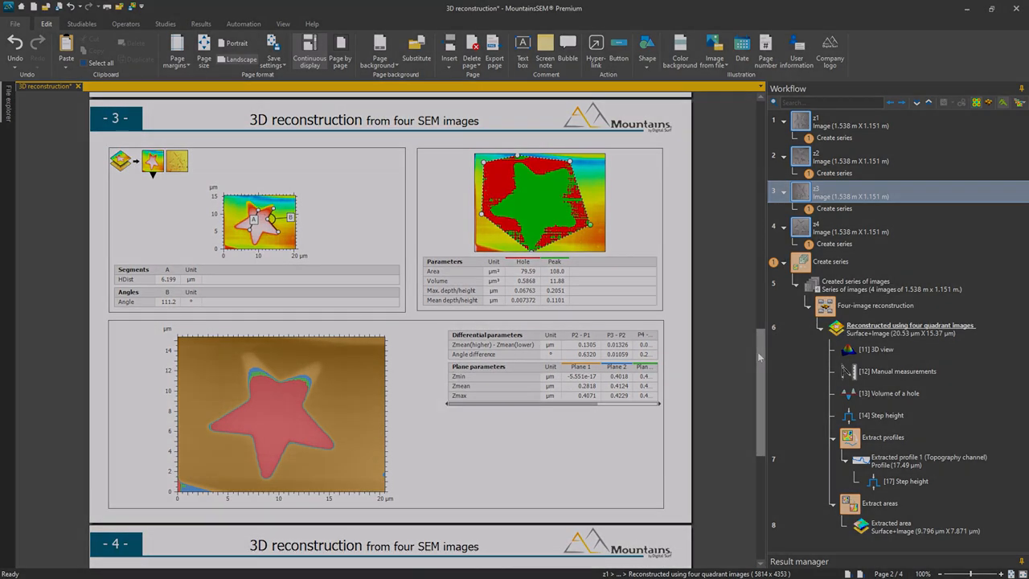
{"action": "double_click", "coordinate": [875, 349]}
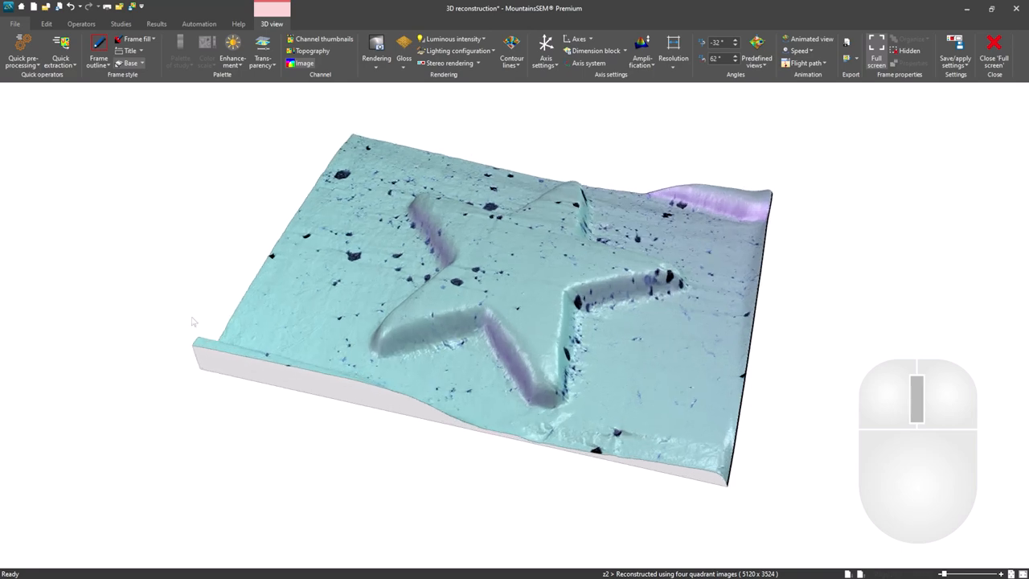
{"action": "left_click_drag", "start_coordinate": [482, 306], "coordinate": [329, 226]}
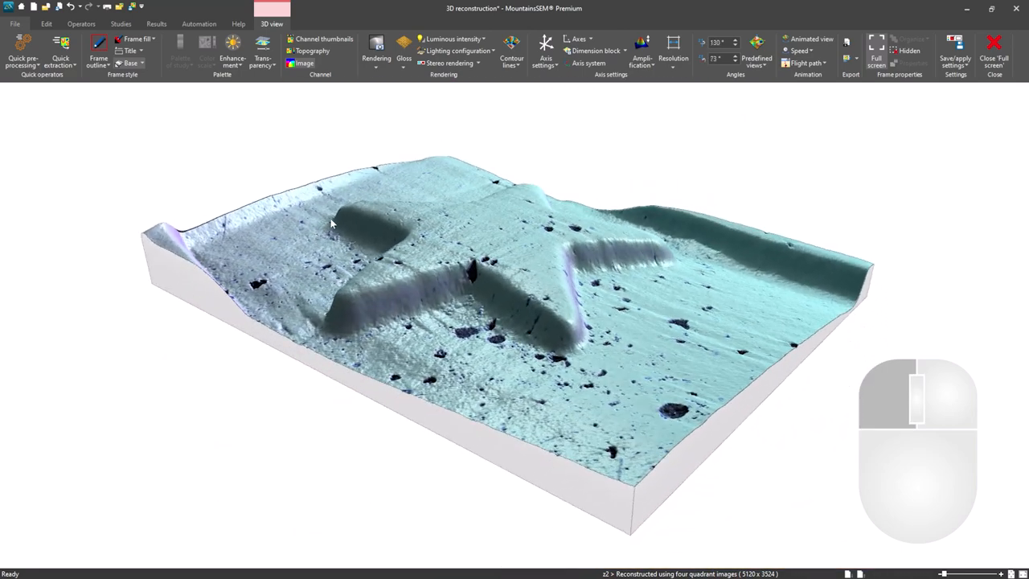